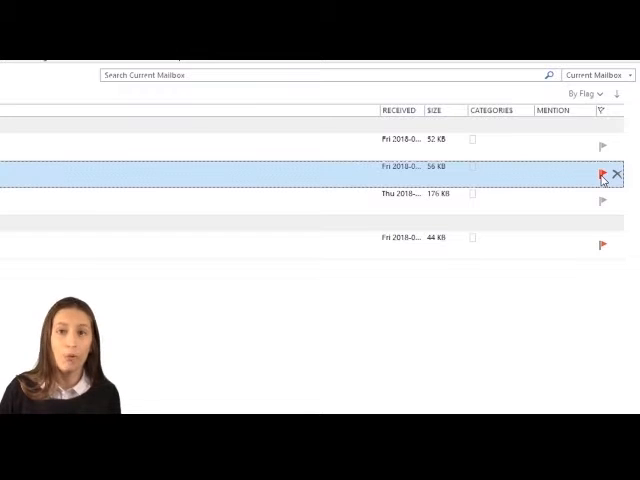
Flag the coffee email for follow-up and assign it a due date from the flag menu.
left_click(608, 176)
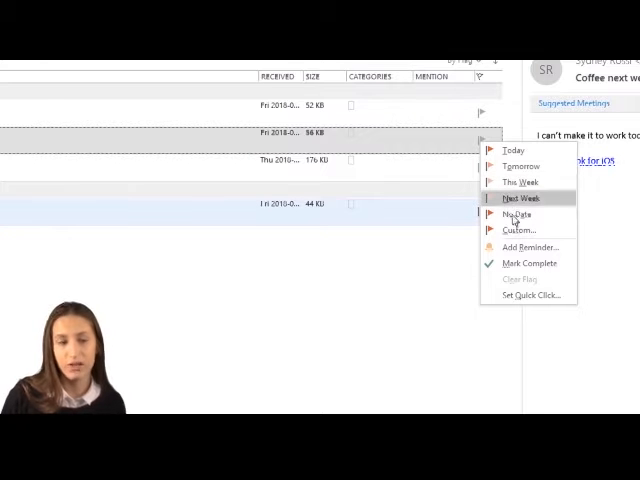
mouse_move(528, 246)
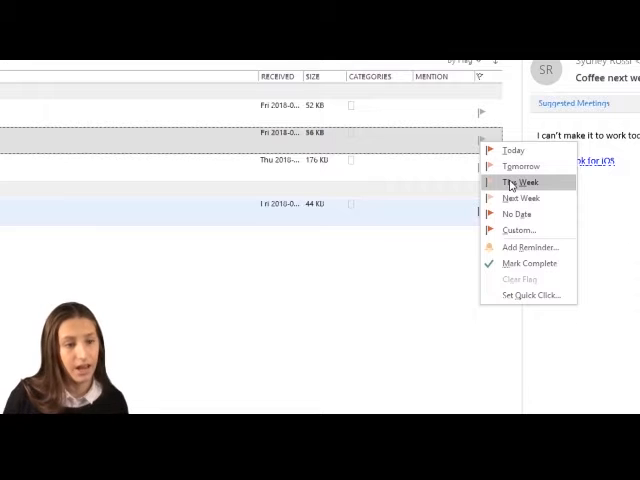
left_click(520, 182)
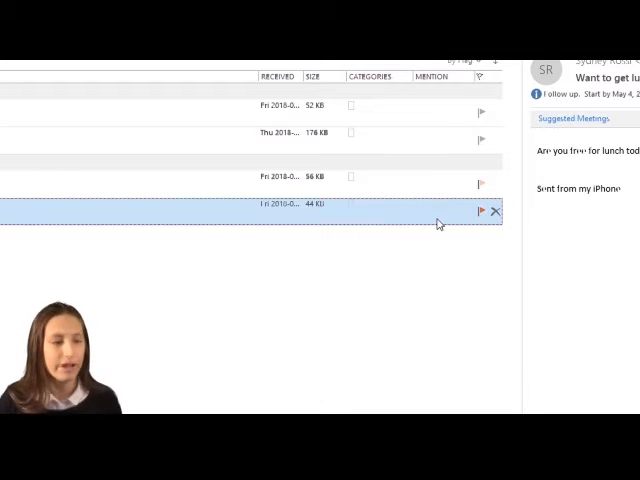
Apply a follow-up flag option to the 'Want to get lunch' email from its flag menu.
left_click(480, 212)
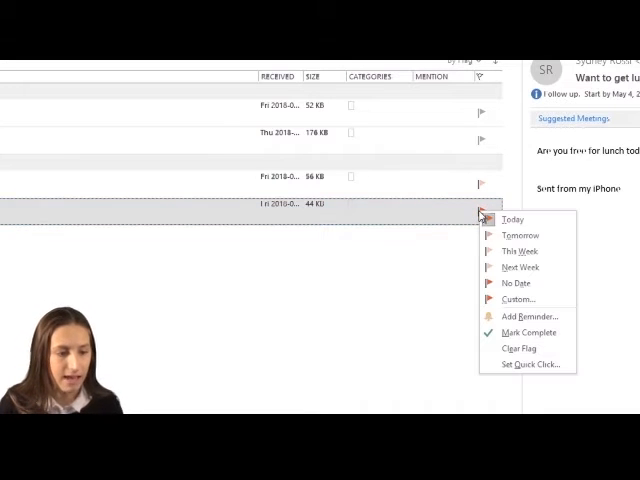
left_click(528, 332)
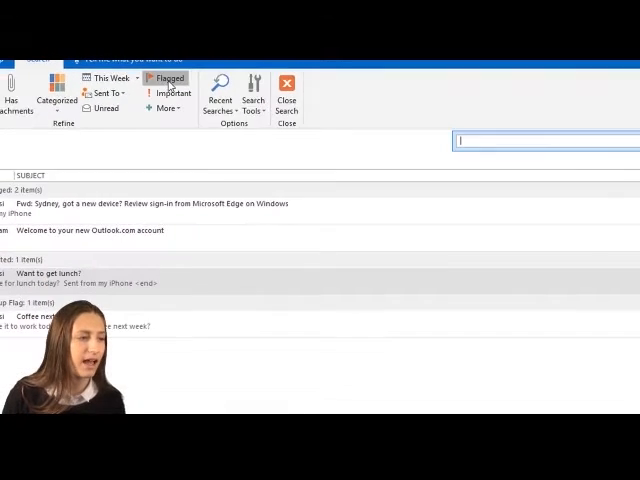
Refine the mailbox search with the Flagged filter so only flagged messages are listed.
left_click(172, 80)
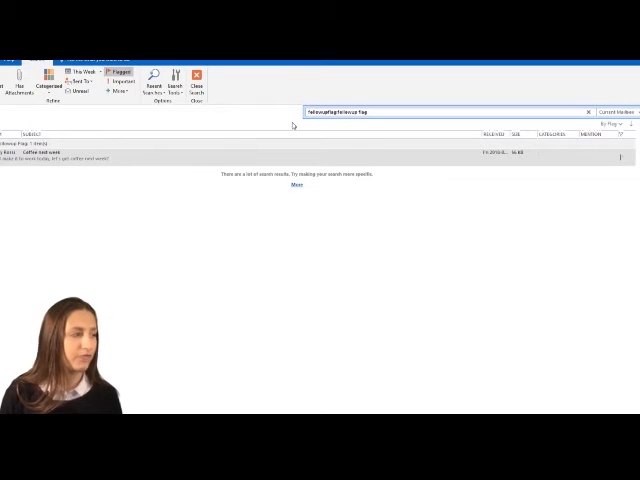